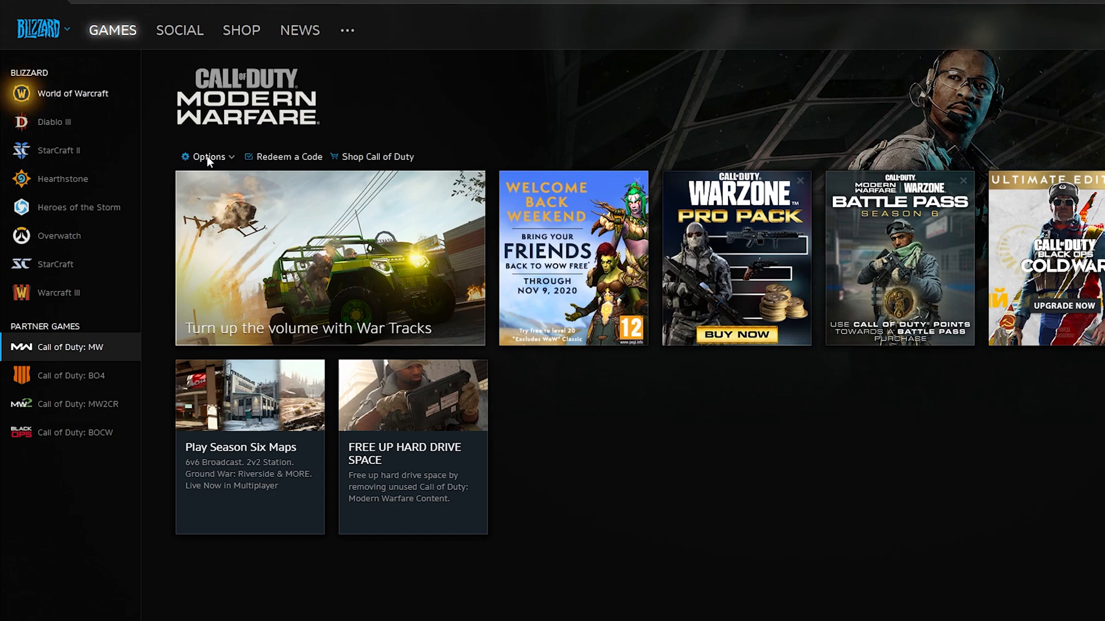
# Step: Open the Options dropdown under the Call of Duty: Modern Warfare logo
pyautogui.click(207, 157)
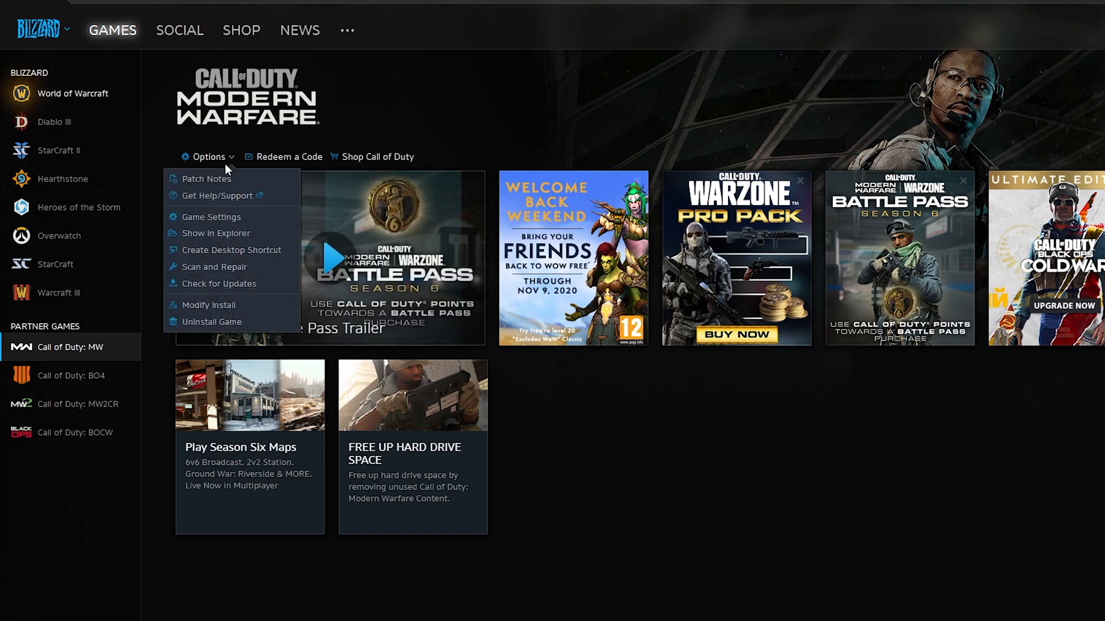
pyautogui.moveTo(212, 217)
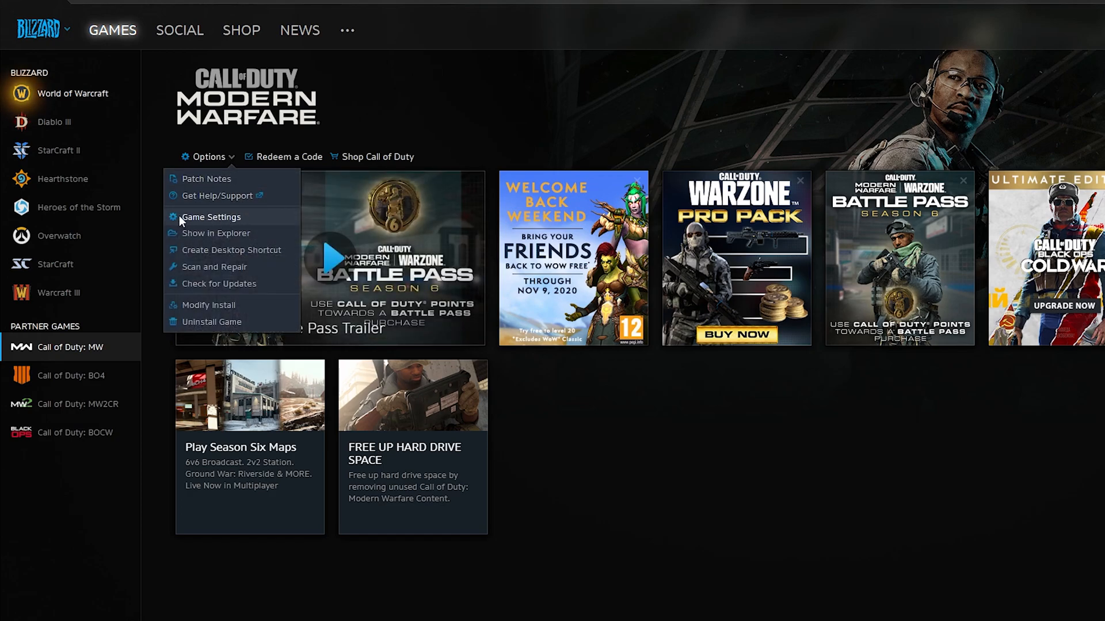
# Step: Choose Game Settings from the Modern Warfare Options menu
pyautogui.click(212, 217)
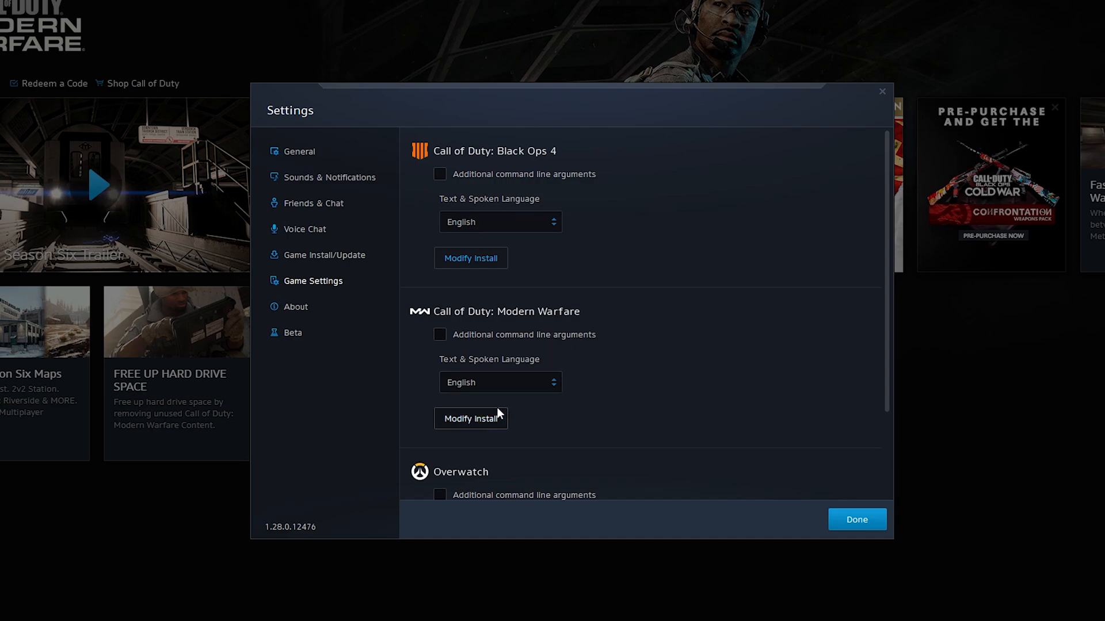
pyautogui.moveTo(470, 435)
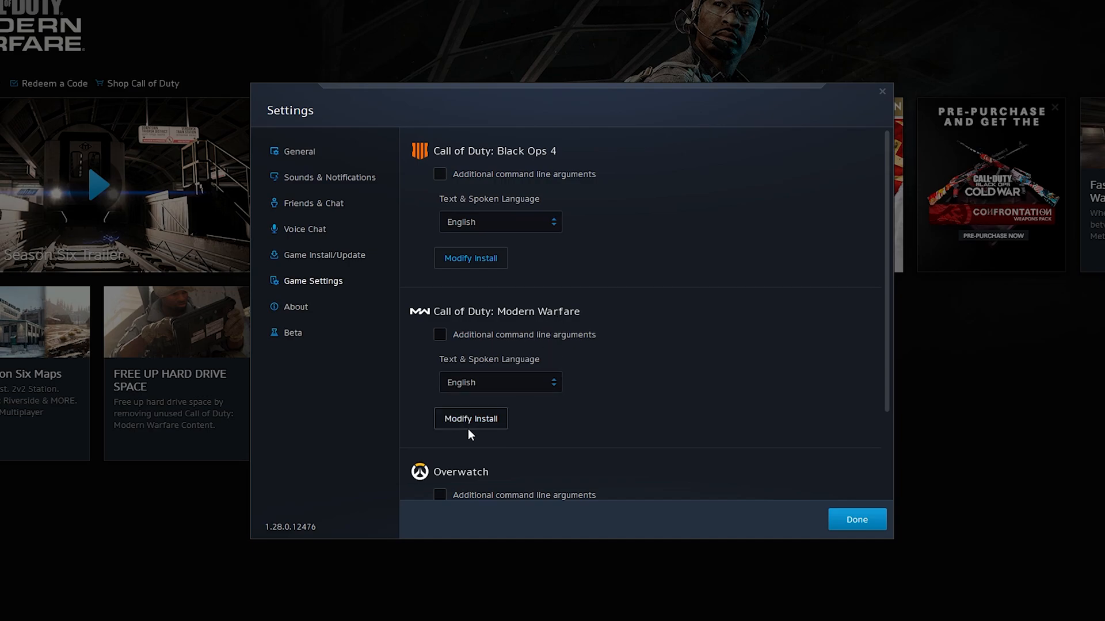
# Step: Open Modify Install for Call of Duty: Modern Warfare in Settings
pyautogui.click(470, 418)
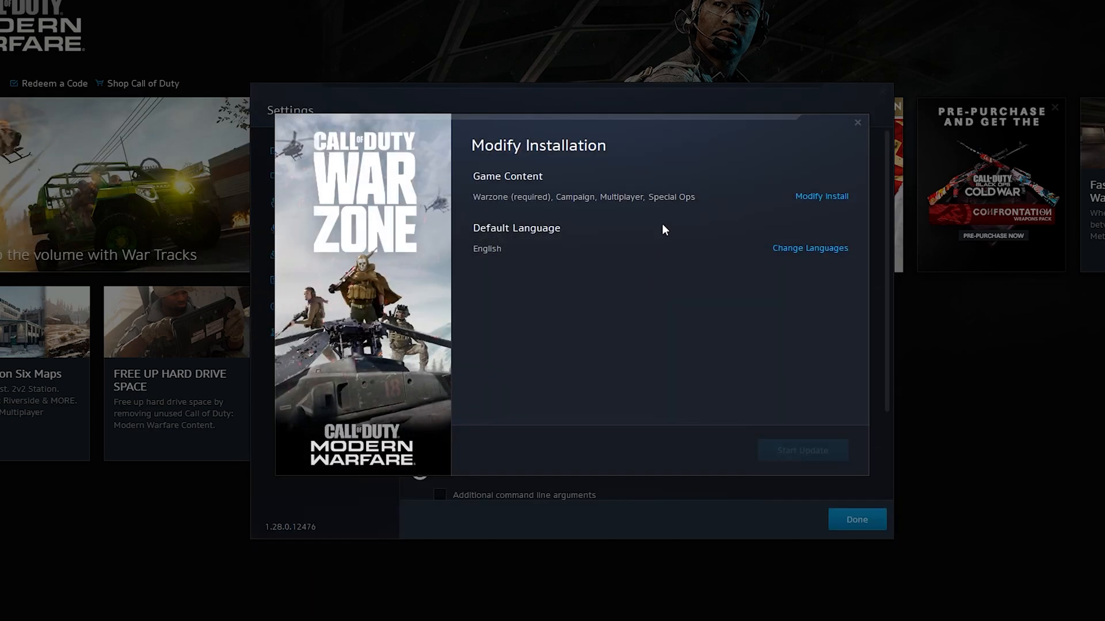
pyautogui.moveTo(659, 280)
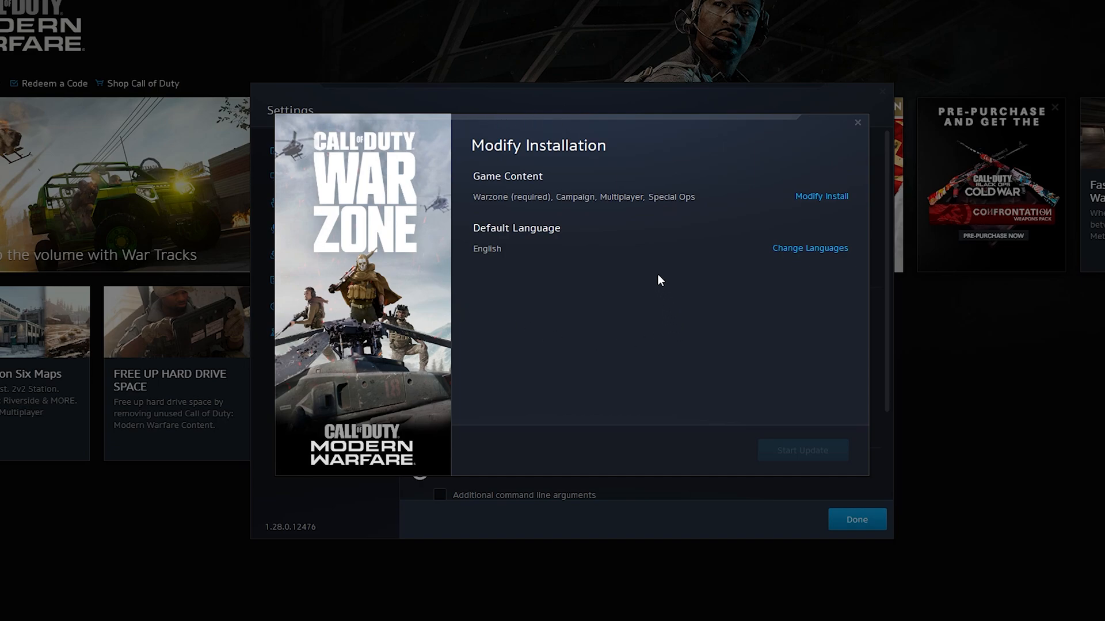
pyautogui.moveTo(713, 202)
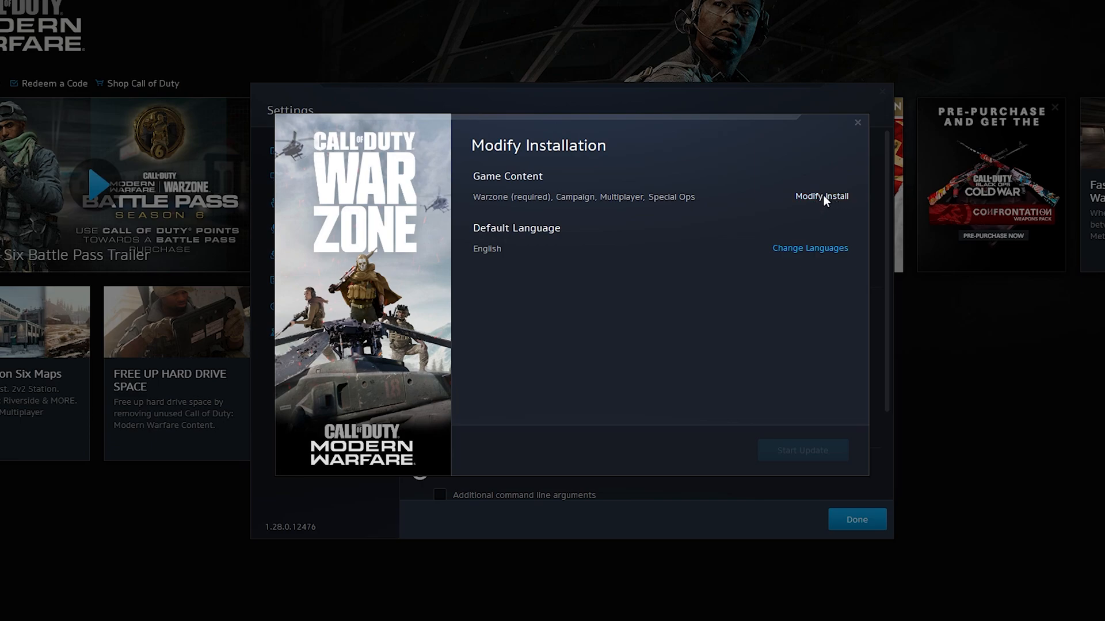
# Step: Uncheck Campaign, briefly unchecking then re-checking Multiplayer and Special Ops, freeing 34.53 GB
pyautogui.click(821, 195)
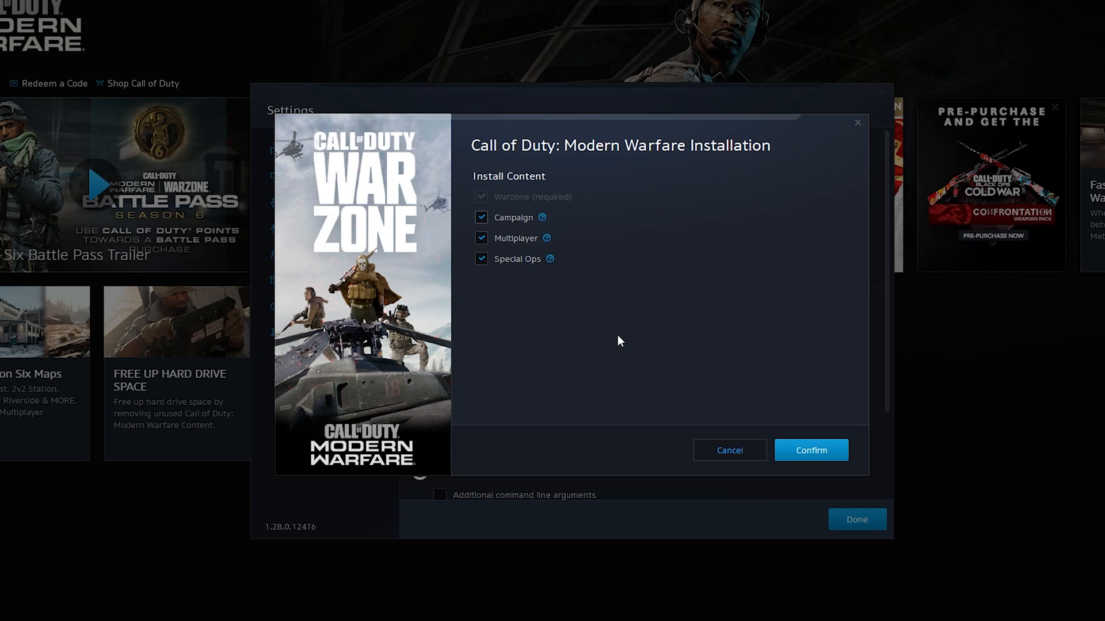
pyautogui.moveTo(542, 197)
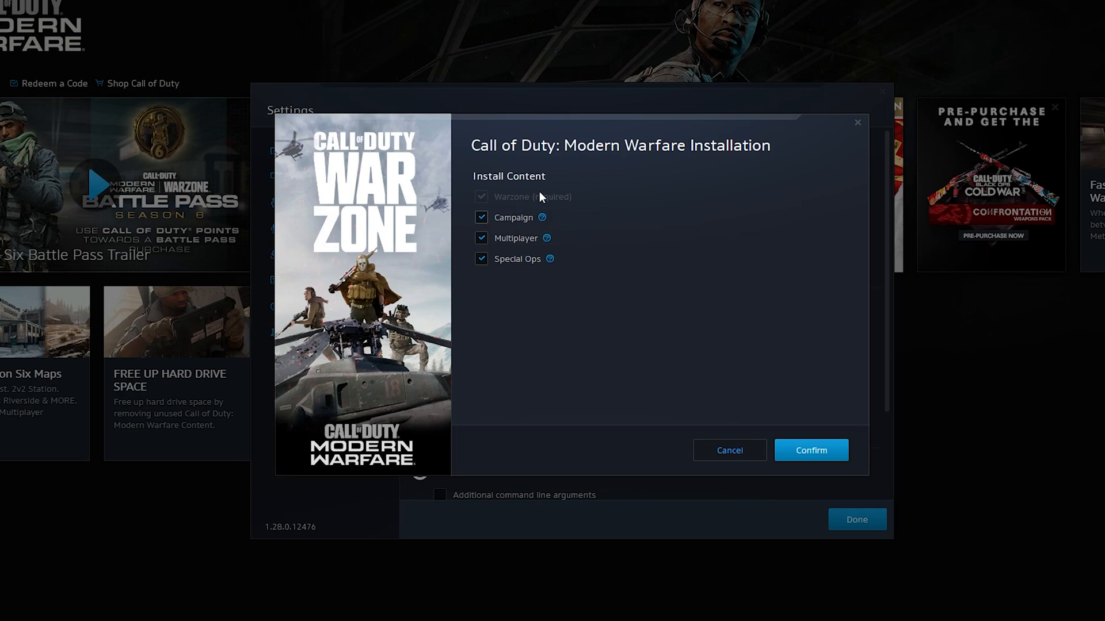
pyautogui.moveTo(810, 384)
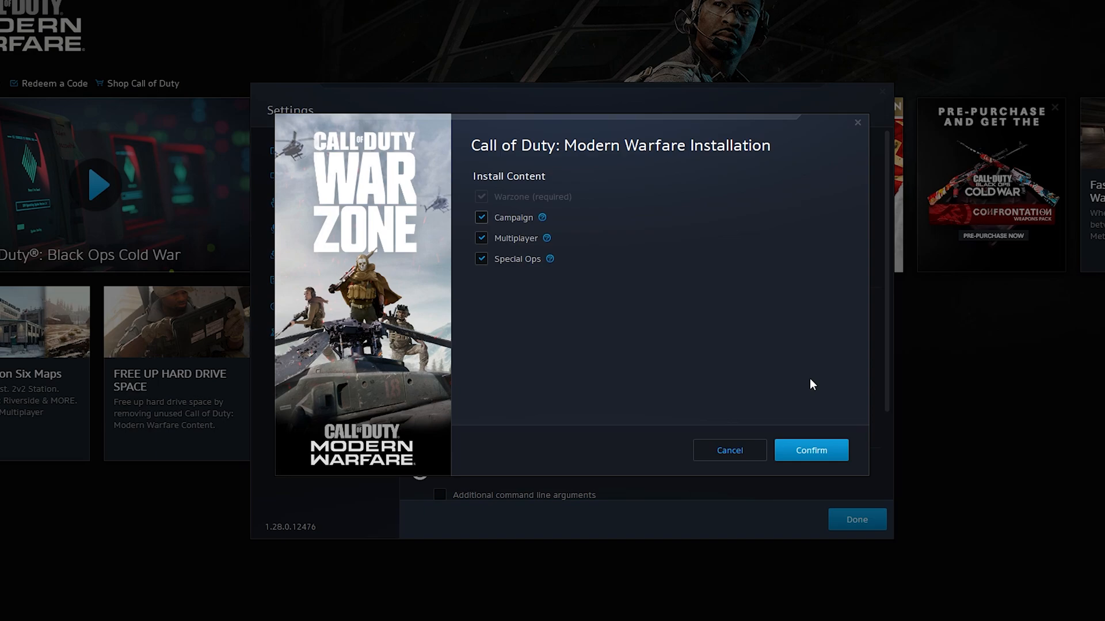
pyautogui.moveTo(492, 306)
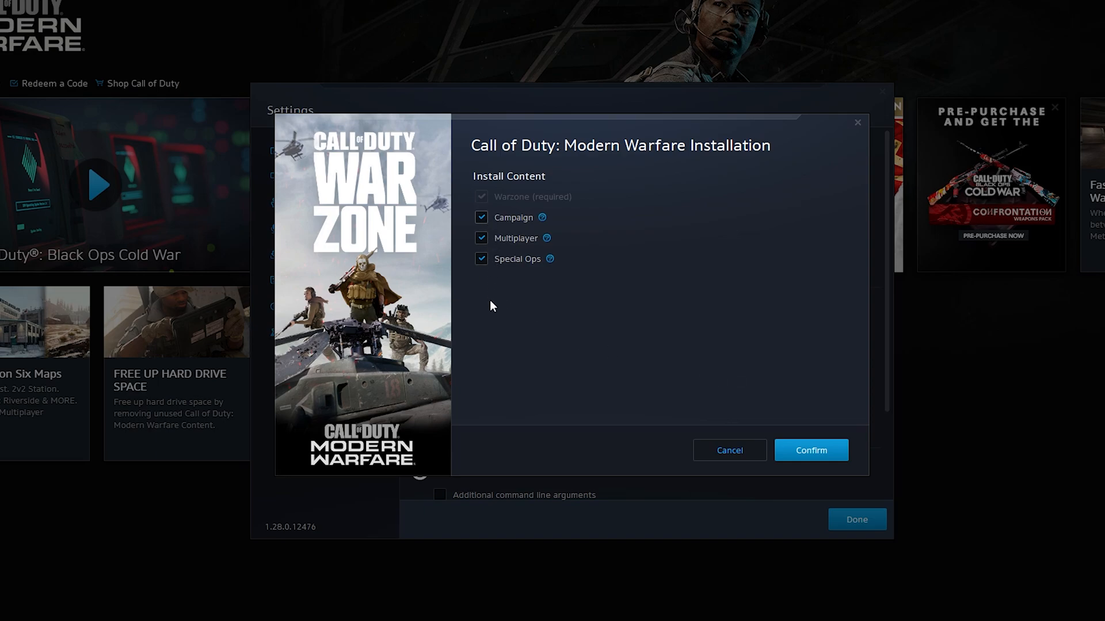
pyautogui.click(481, 217)
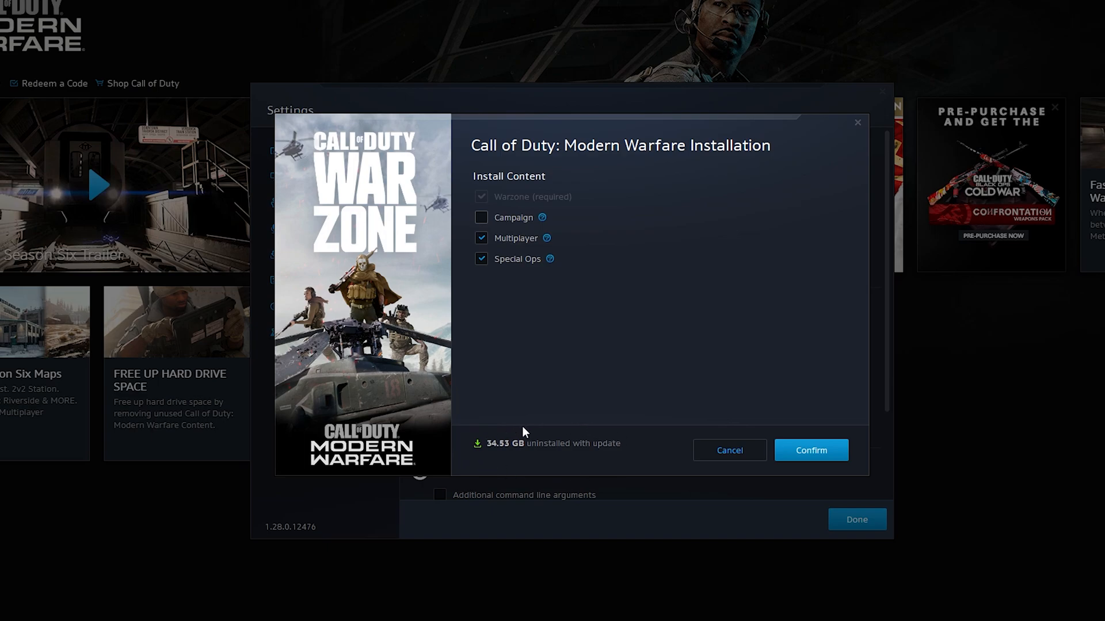
pyautogui.moveTo(528, 422)
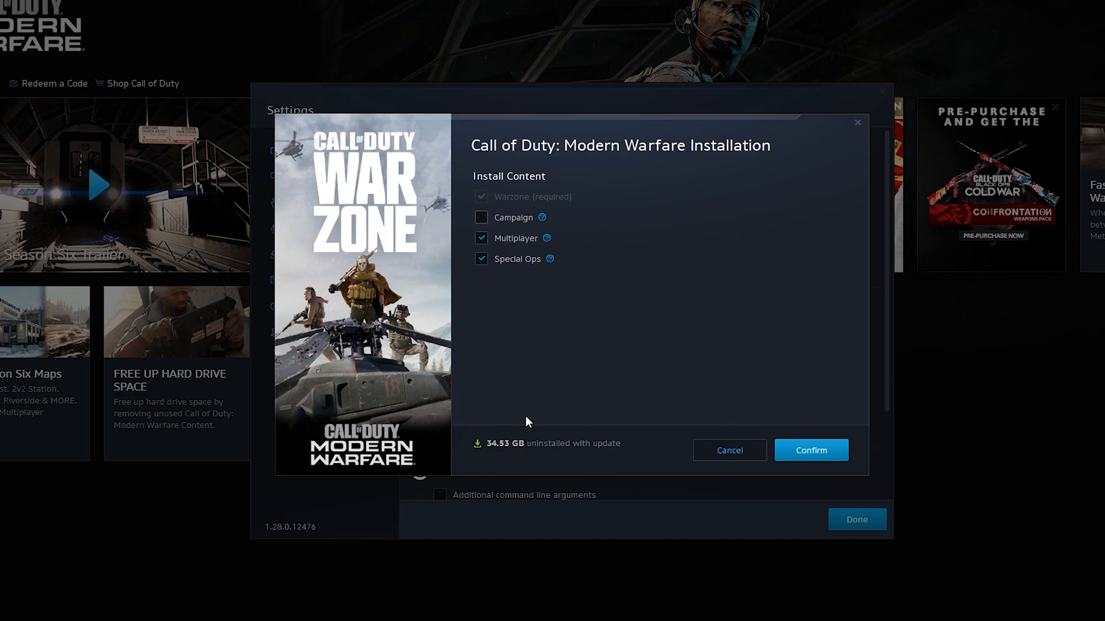
pyautogui.click(481, 238)
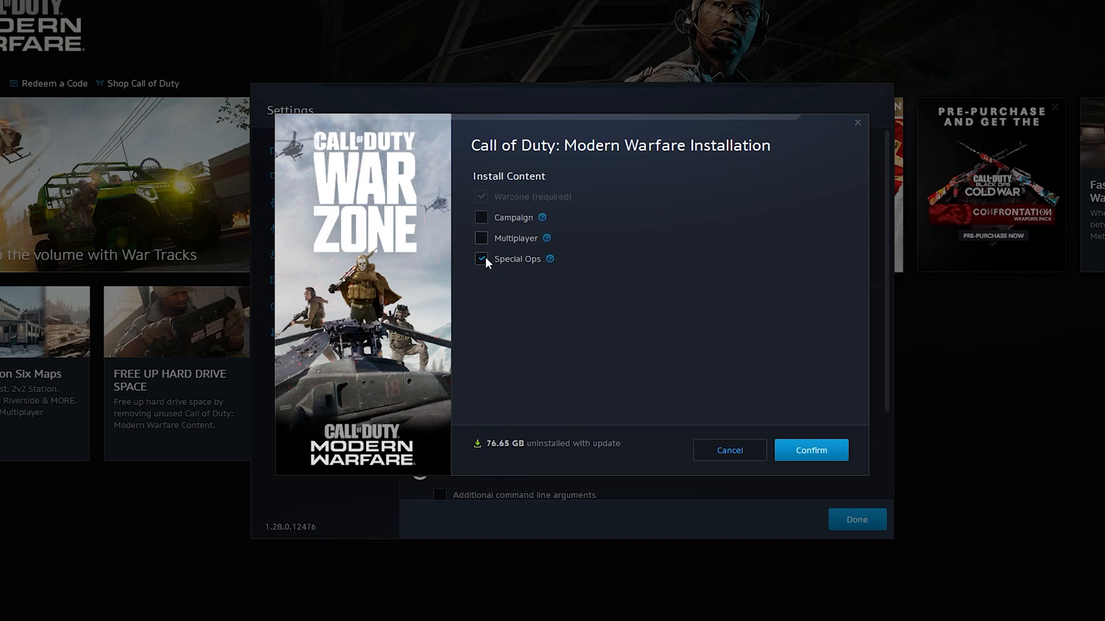
pyautogui.click(481, 258)
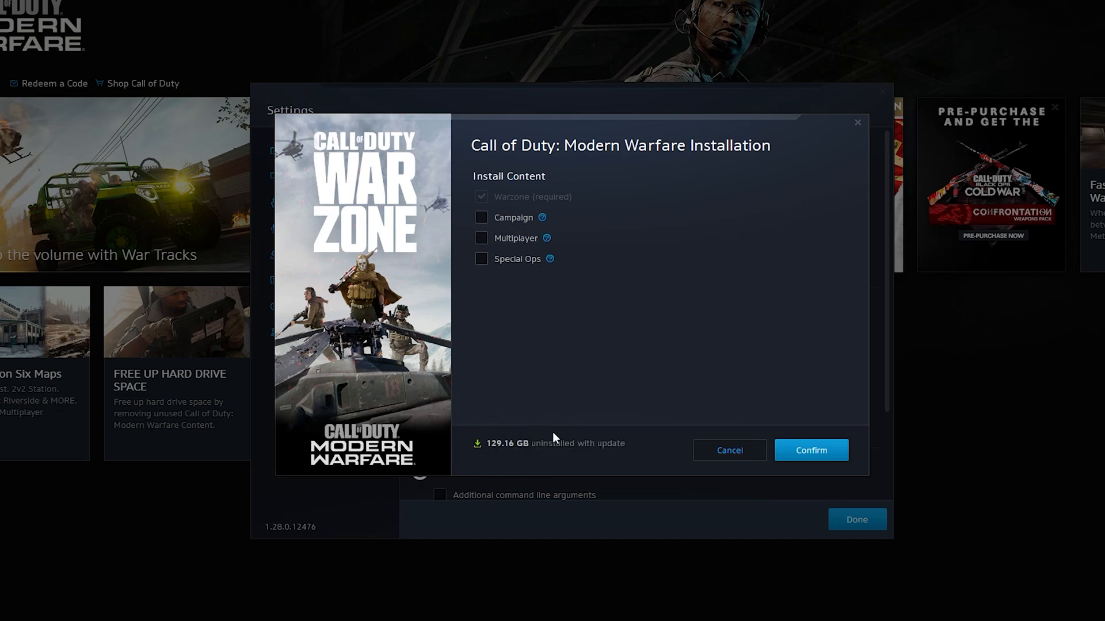
pyautogui.moveTo(562, 366)
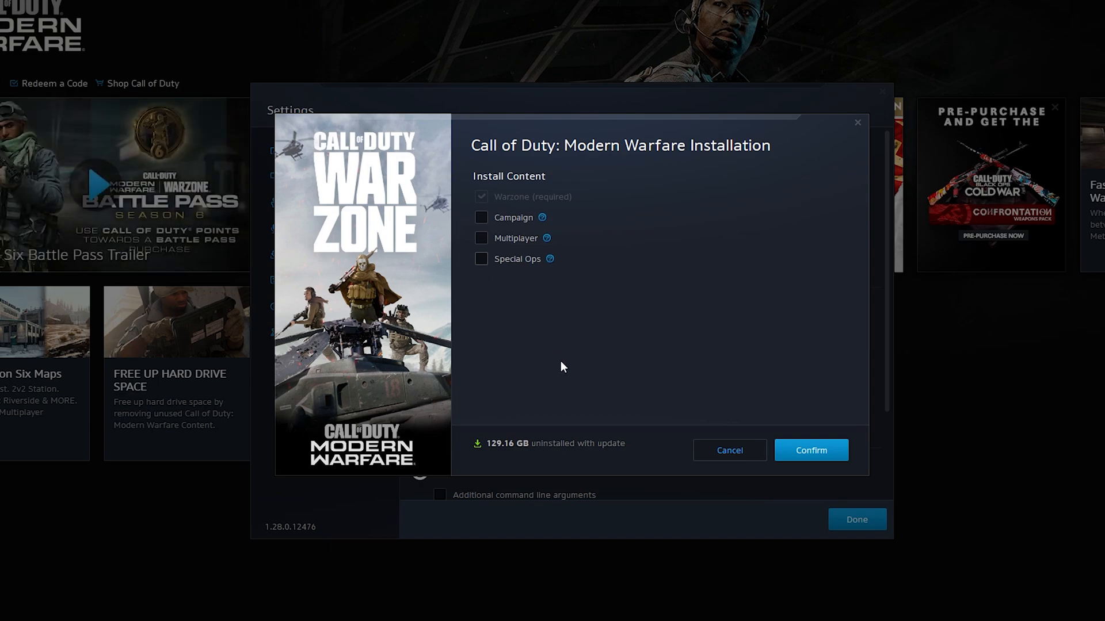
pyautogui.click(481, 237)
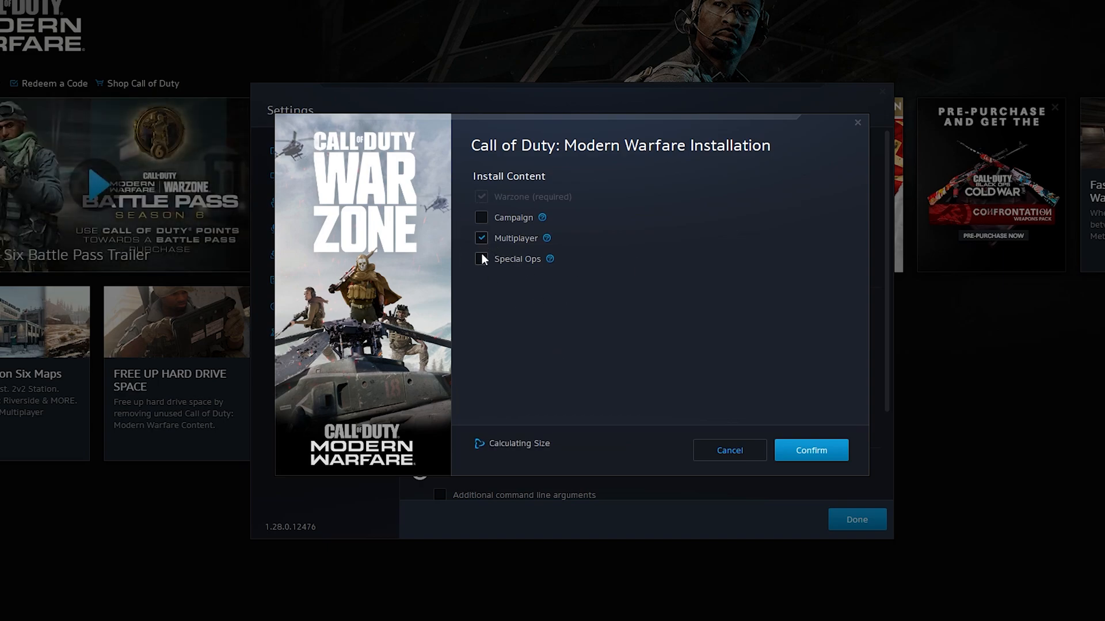
pyautogui.click(481, 258)
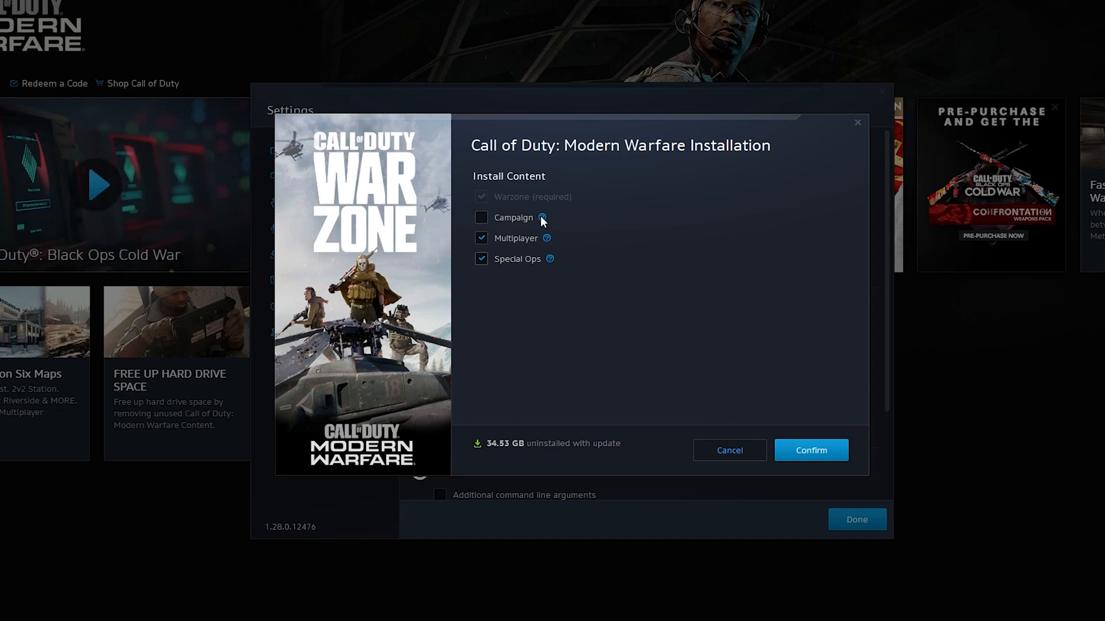
# Step: Confirm the Campaign removal to start the update, then close Settings with Done
pyautogui.click(810, 450)
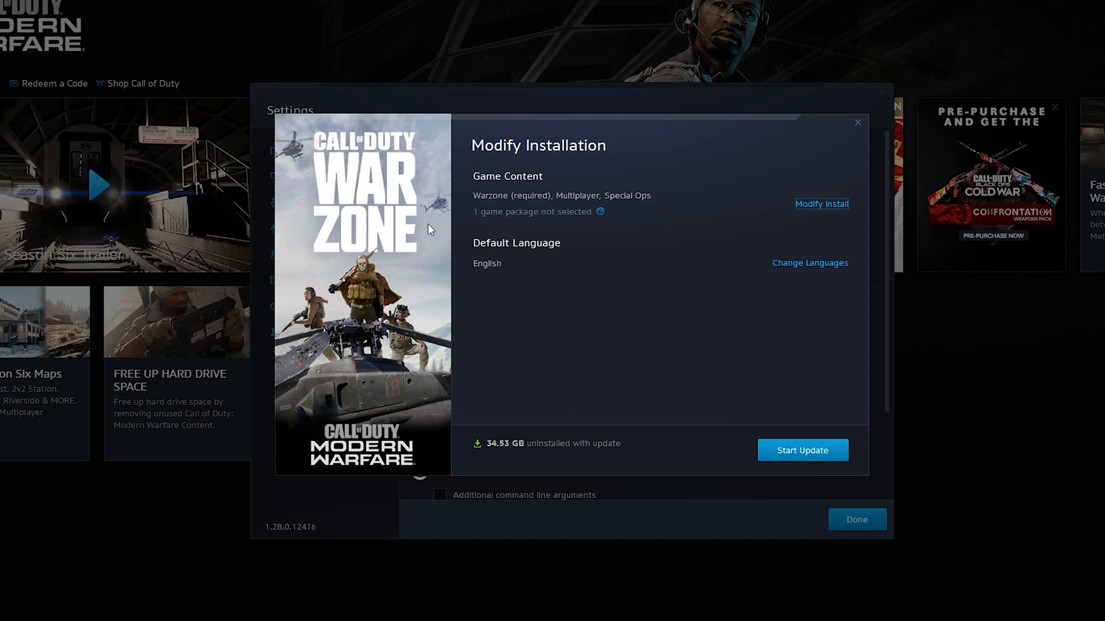
pyautogui.moveTo(666, 435)
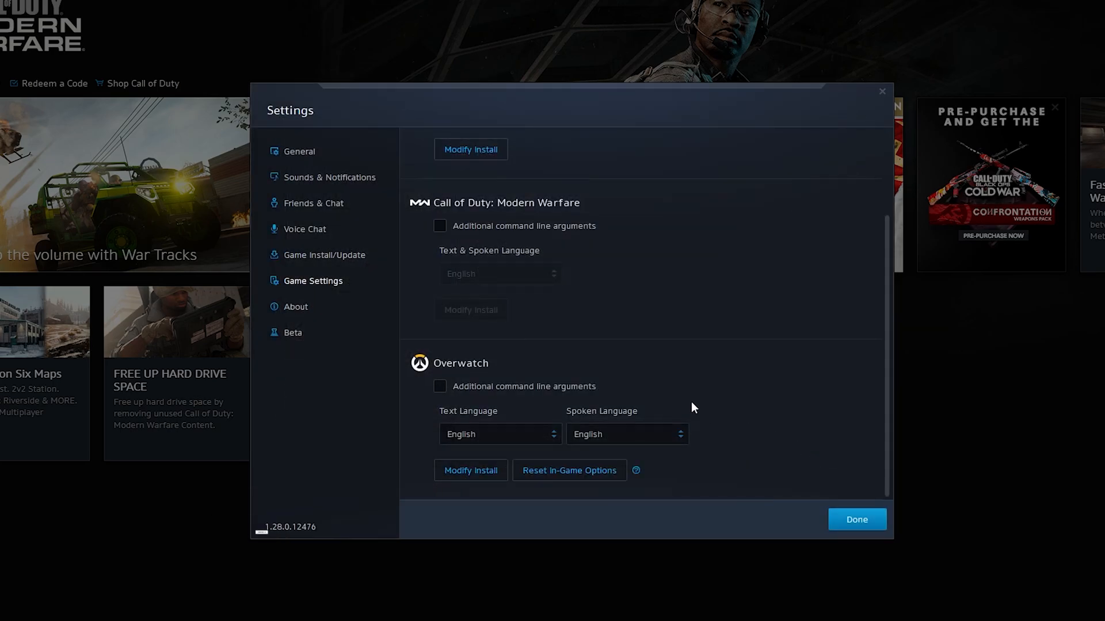
pyautogui.click(856, 519)
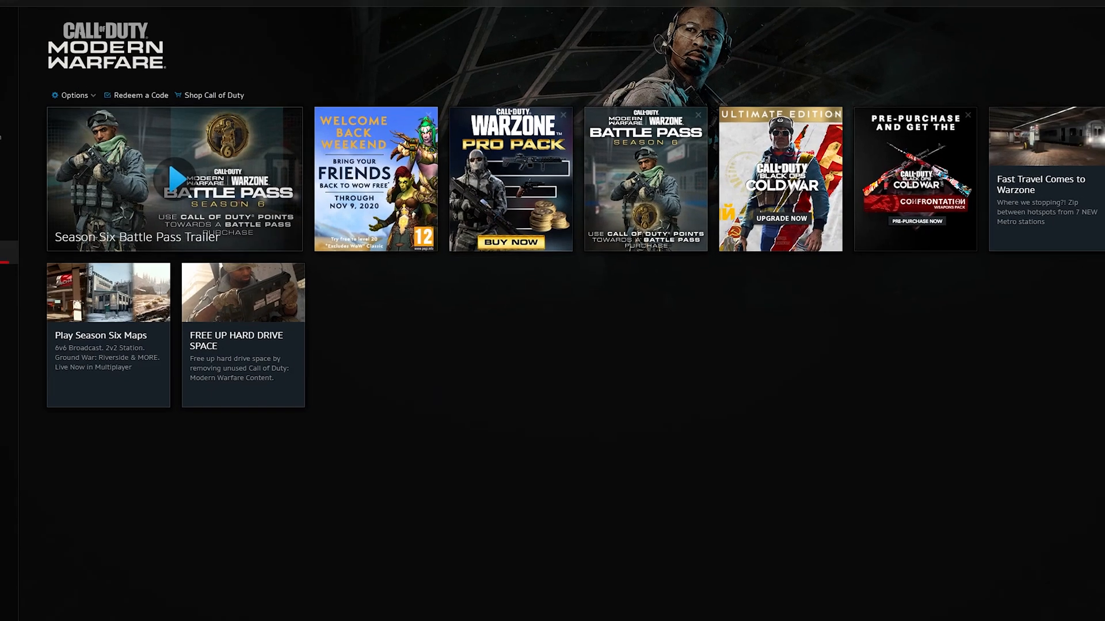